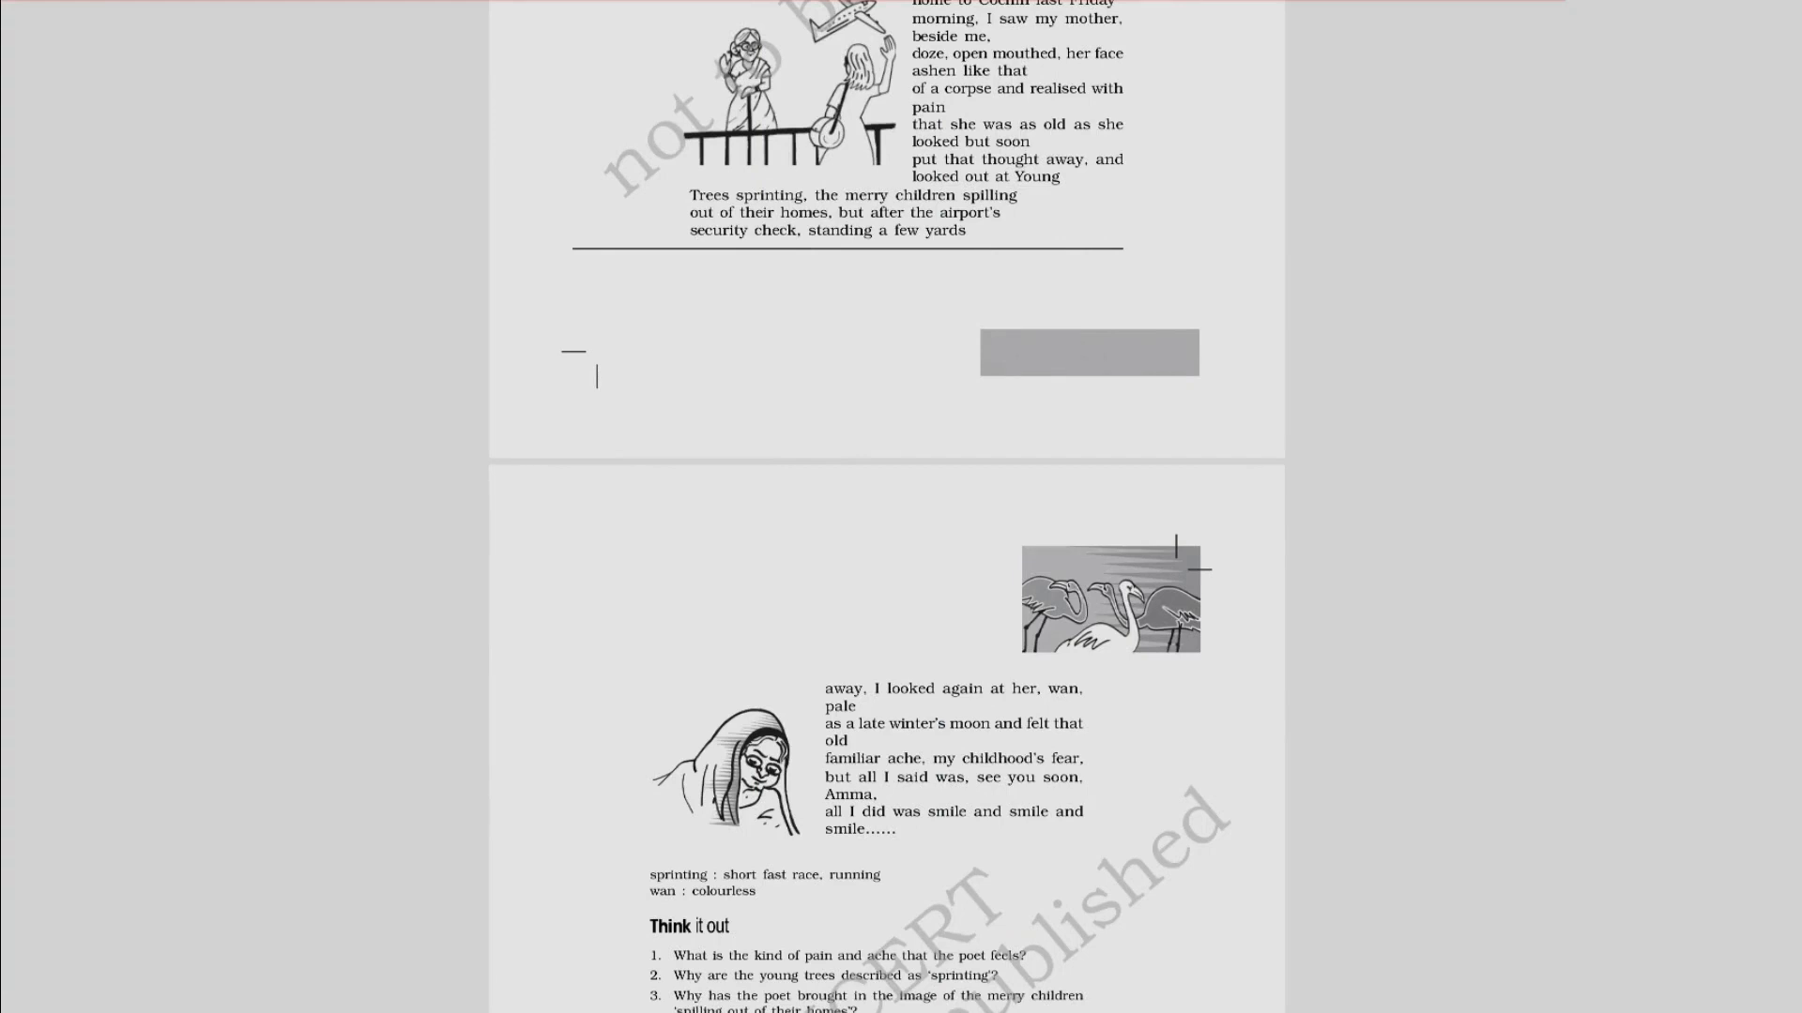
Step: Draw a red pen bracket marking the poem's closing lines from 'and felt that' to 'smile......'
{"action": "left_click_drag", "start_coordinate": [1000, 707], "coordinate": [913, 828]}
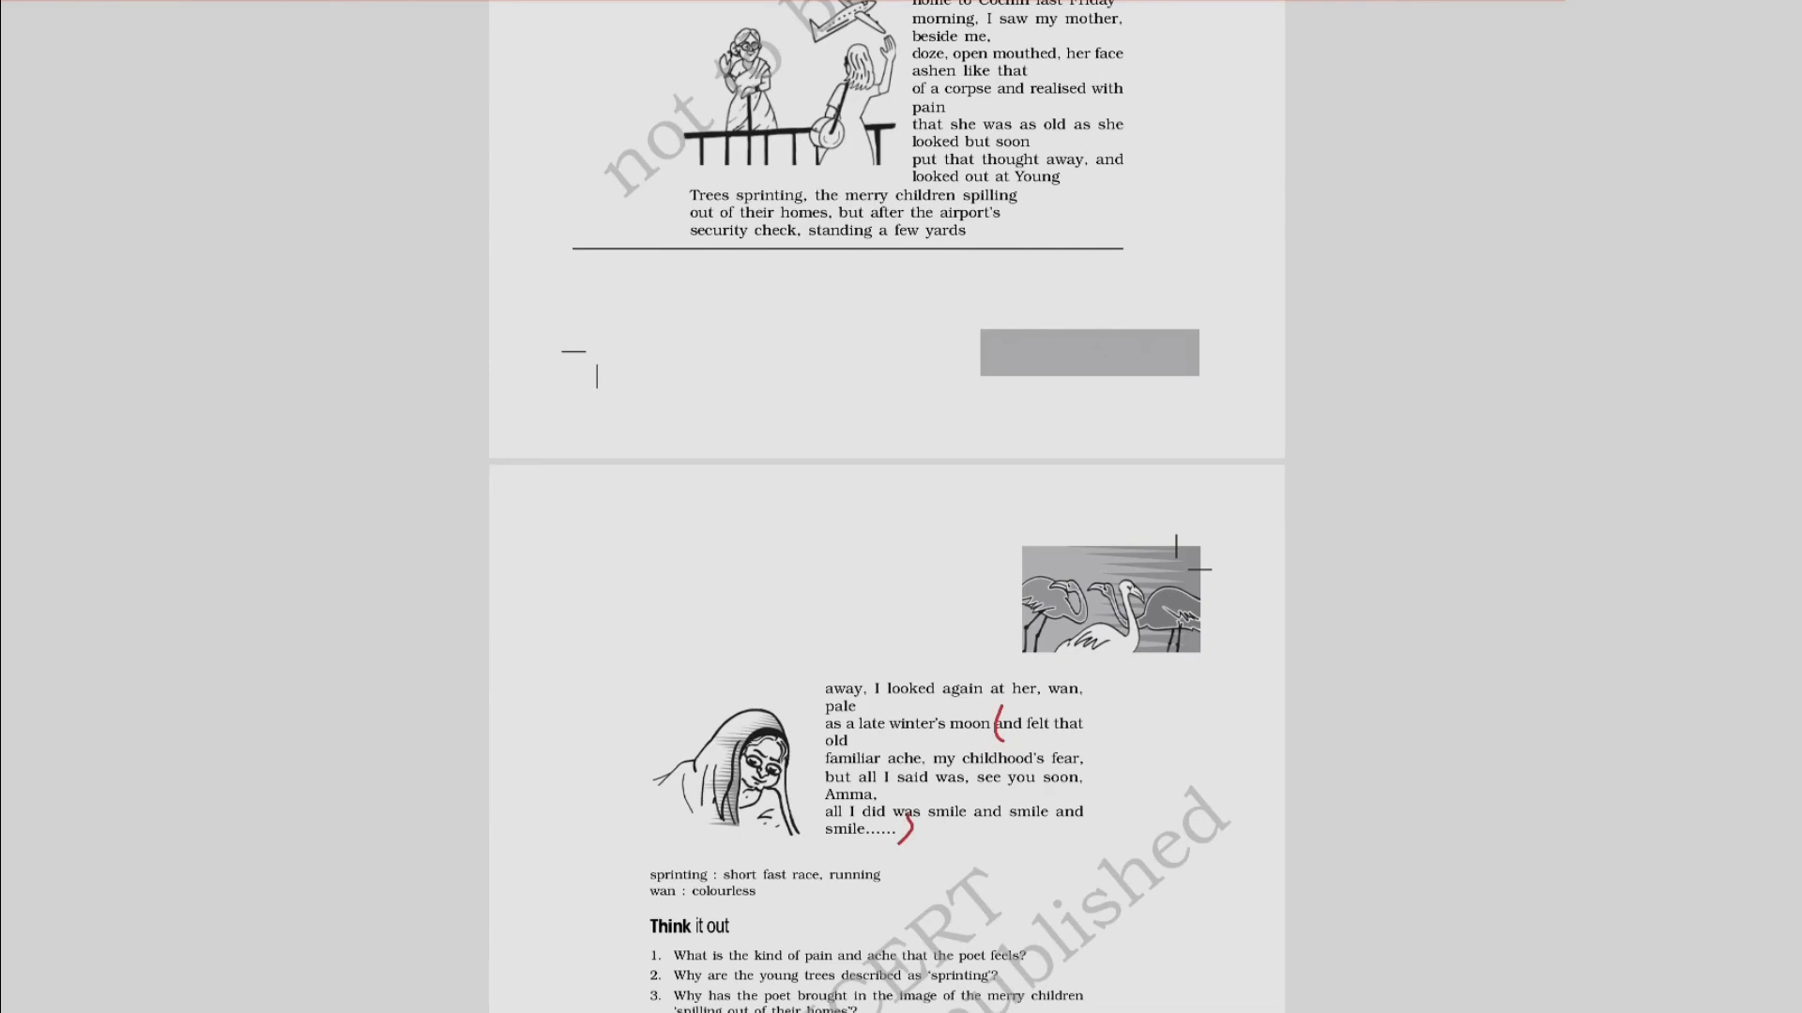